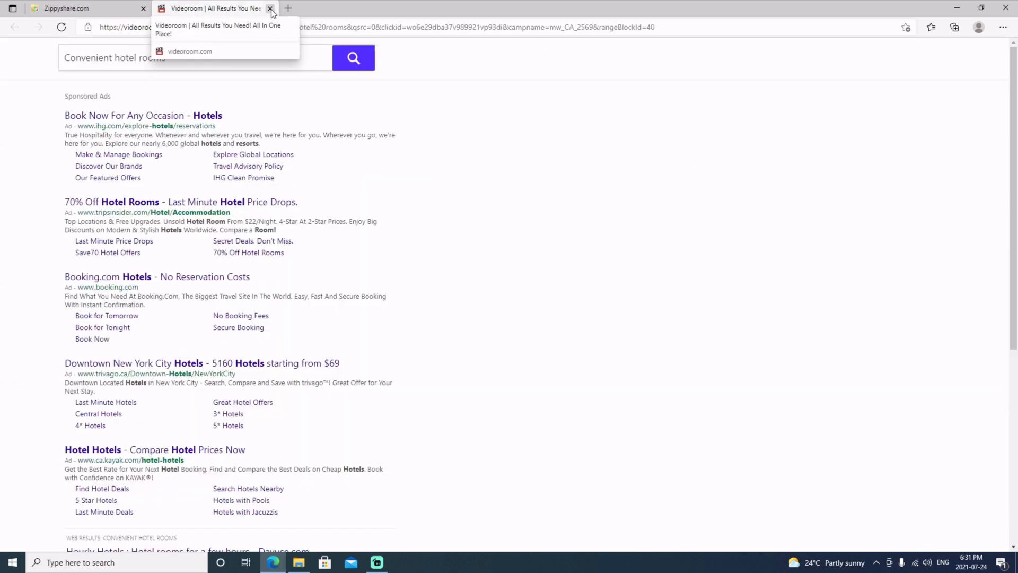
Close the hotel ad, download the Red Dead Redemption 2 theme archive from Zippyshare and open it
click(269, 9)
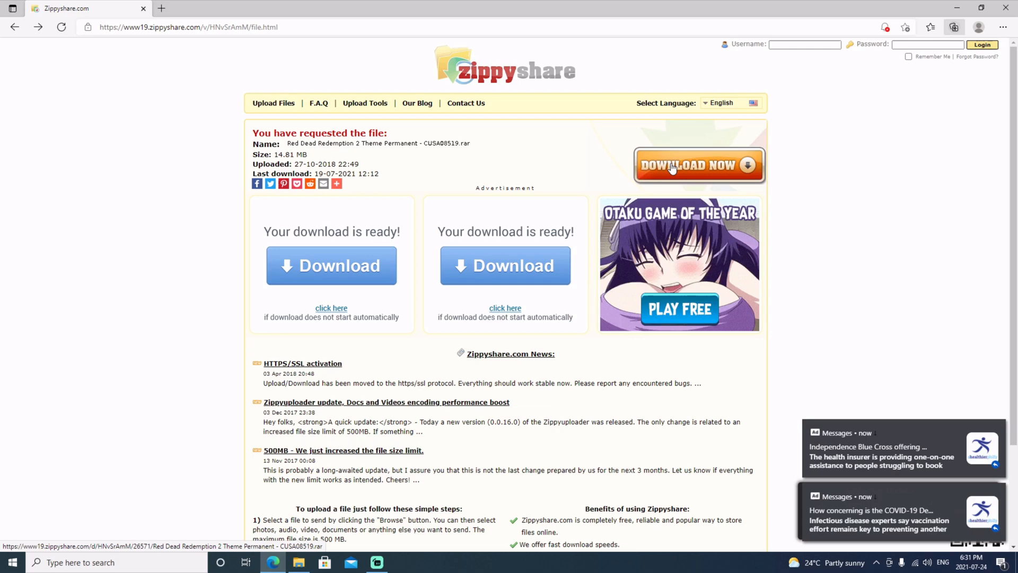
click(954, 27)
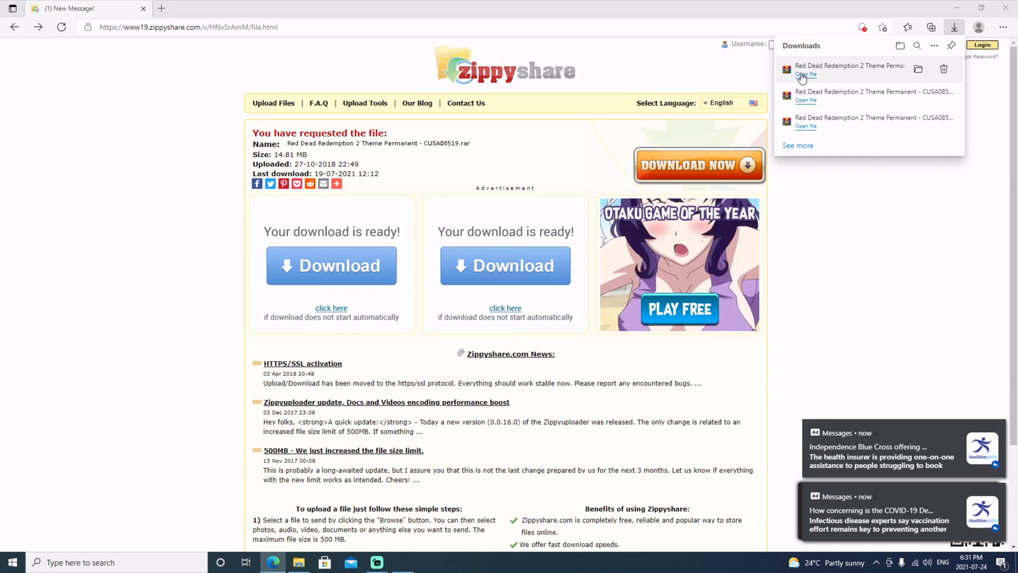
click(806, 74)
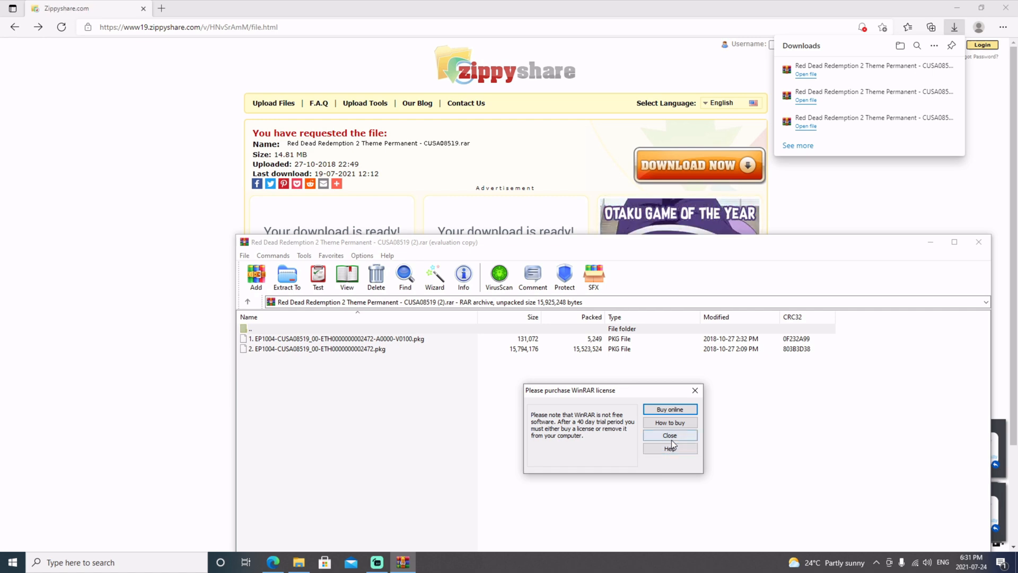
Dismiss WinRAR's license reminder to reveal the archive's two PKG files
click(669, 435)
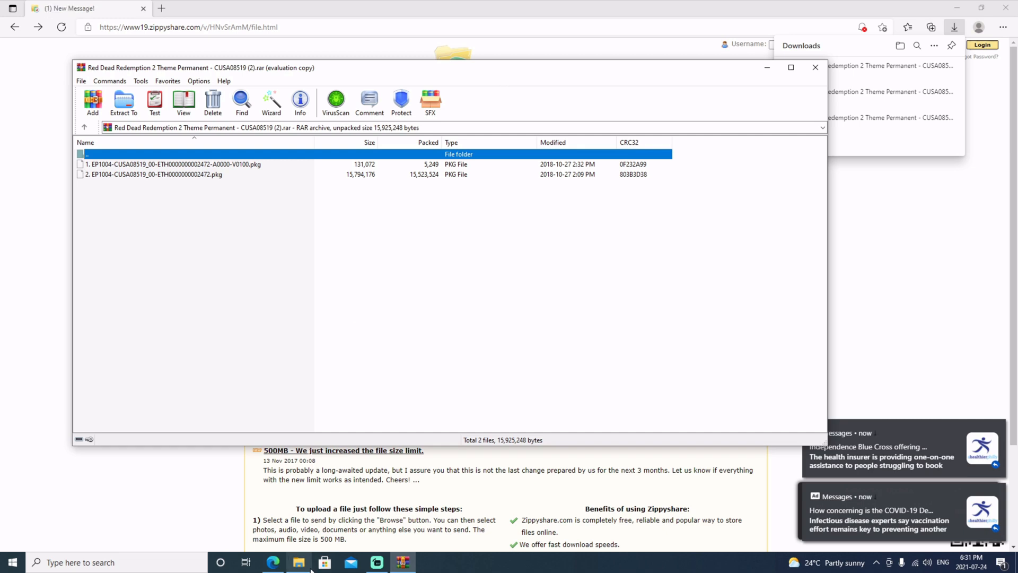
mouse_move(298, 561)
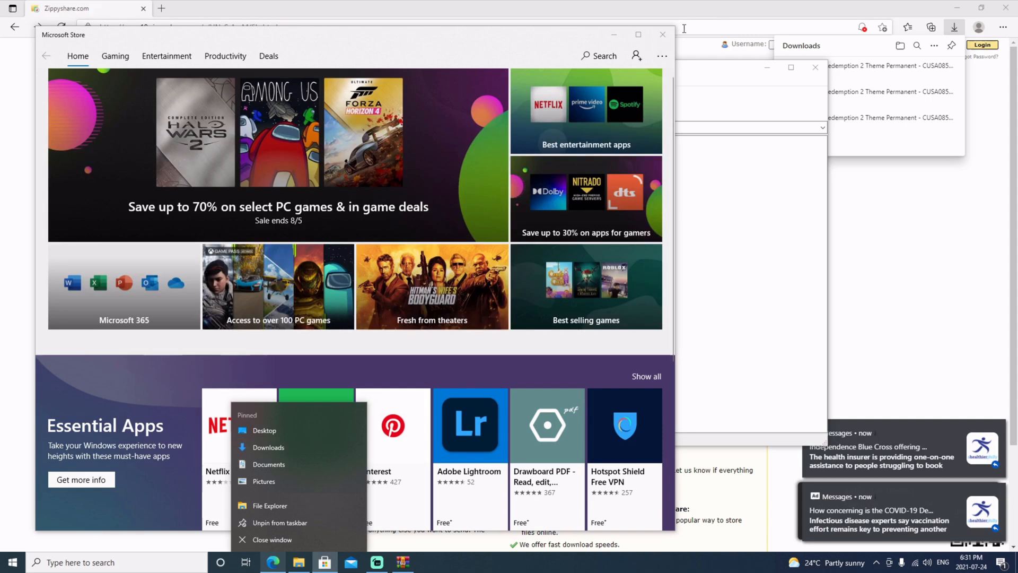
Bring up File Explorer's pinned-folder jump list from the taskbar
click(272, 538)
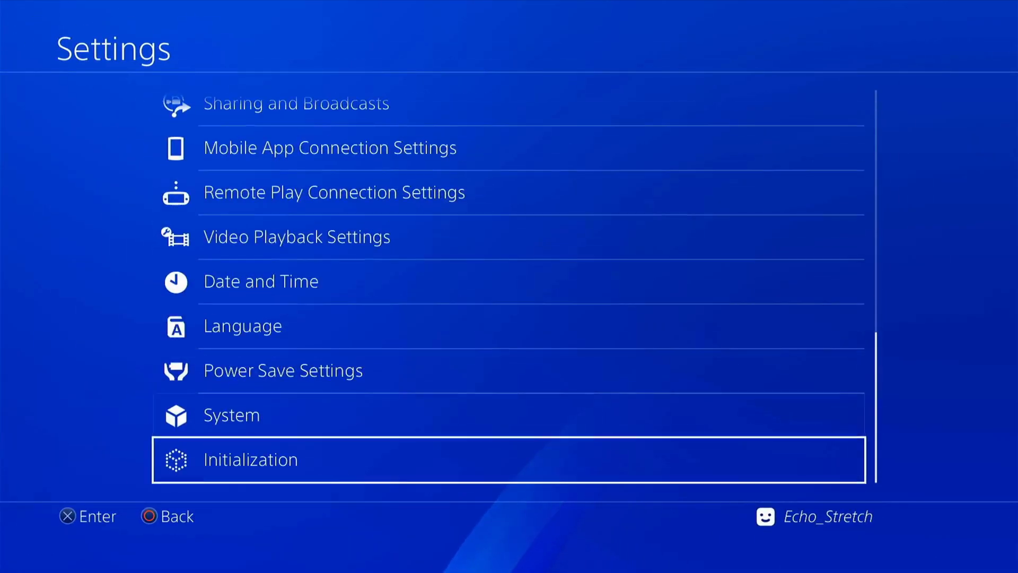
Delete all frequently used pages, clear browsing history and confirm clearing website data
scroll(up, 3)
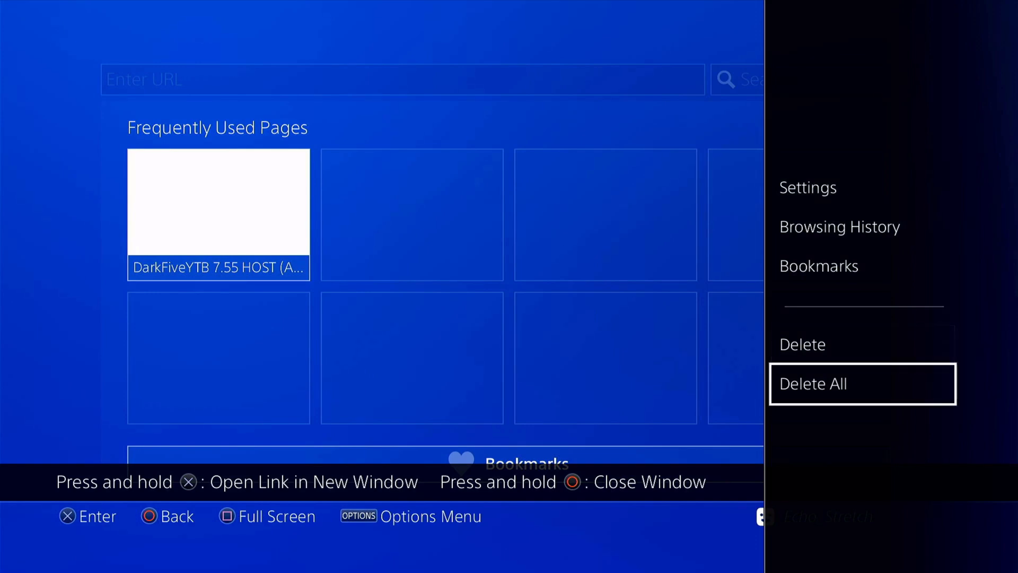
click(812, 383)
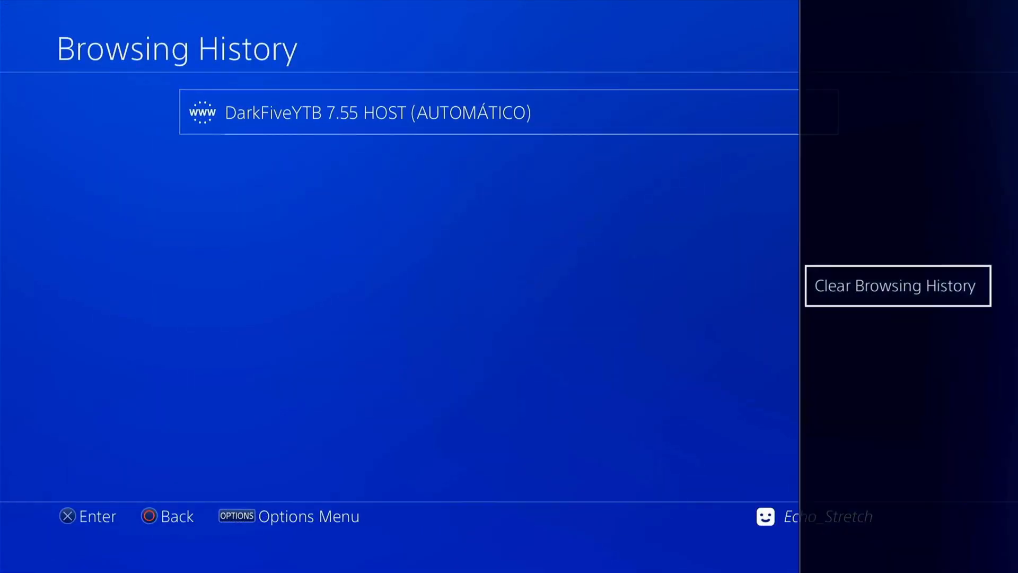
click(897, 286)
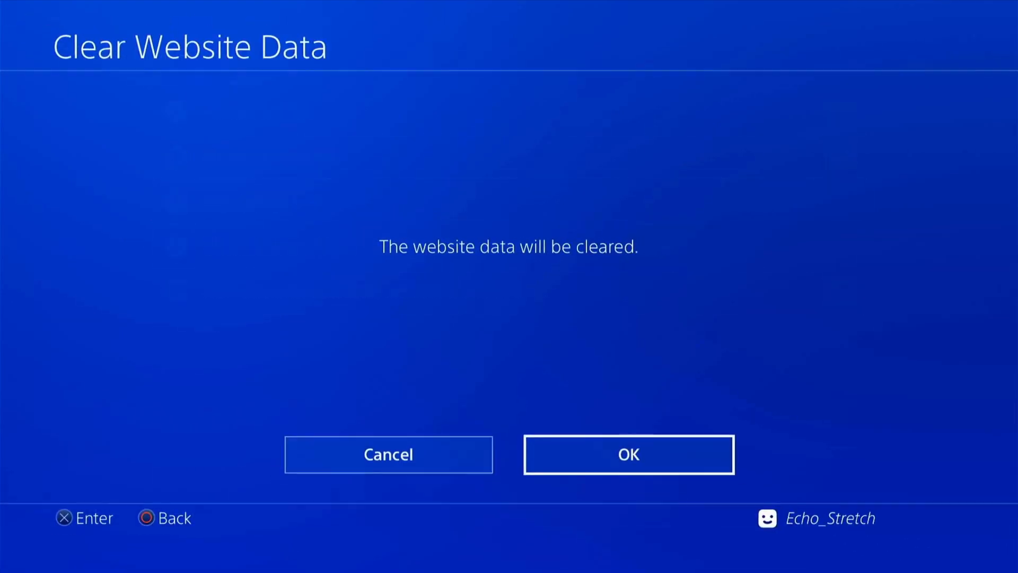
click(627, 454)
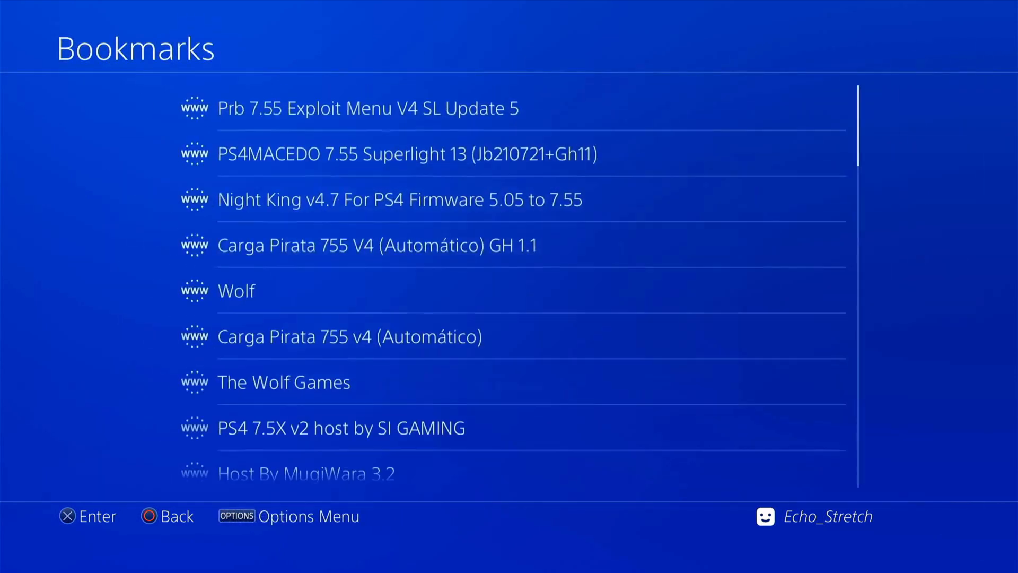
Launch the Internet Browser from the PS4 home screen
scroll(down, 3)
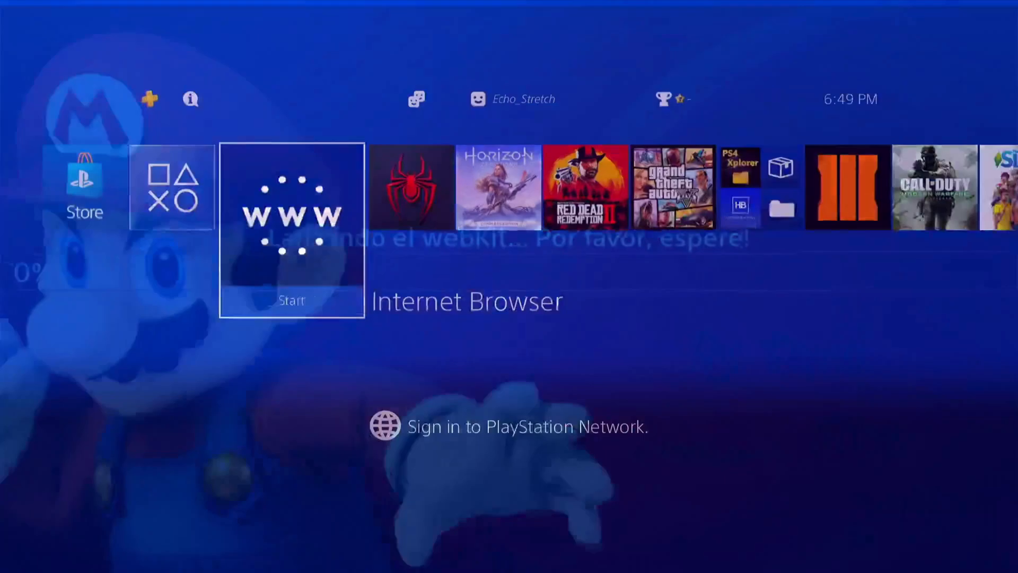
click(291, 217)
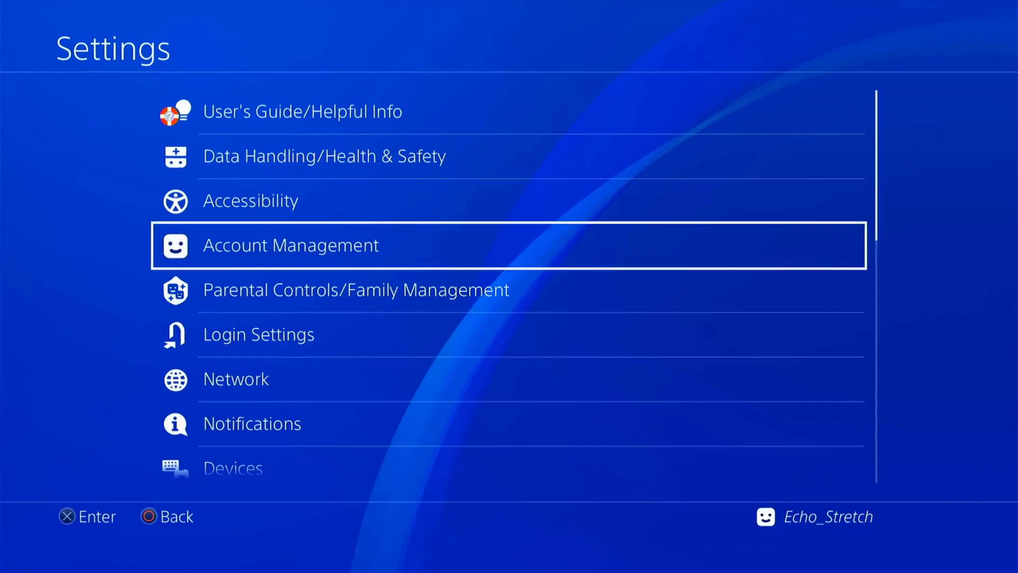
Return home and load the DarkFiveYTB 7.55 HOST exploit page in the browser
click(235, 379)
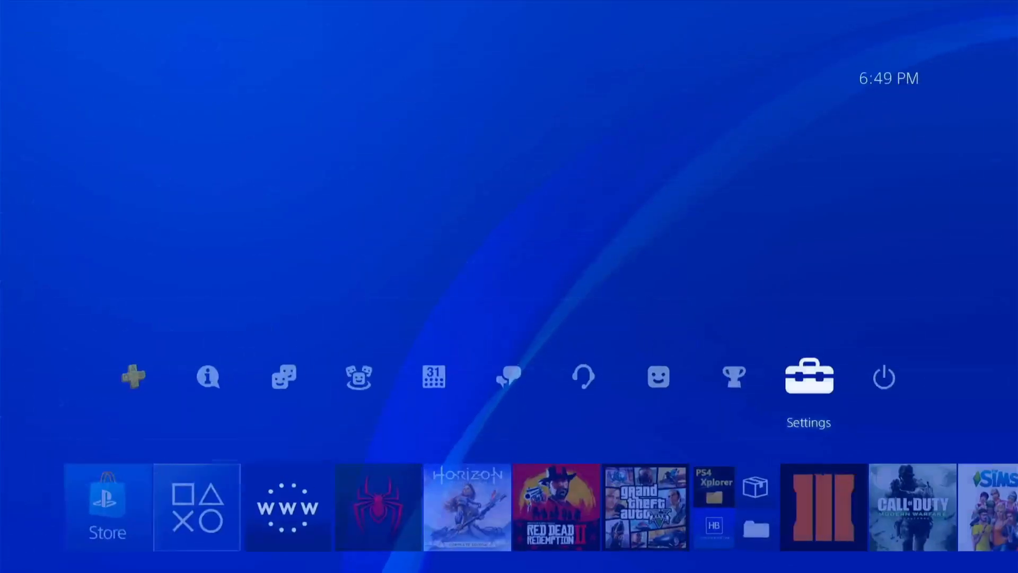
click(287, 506)
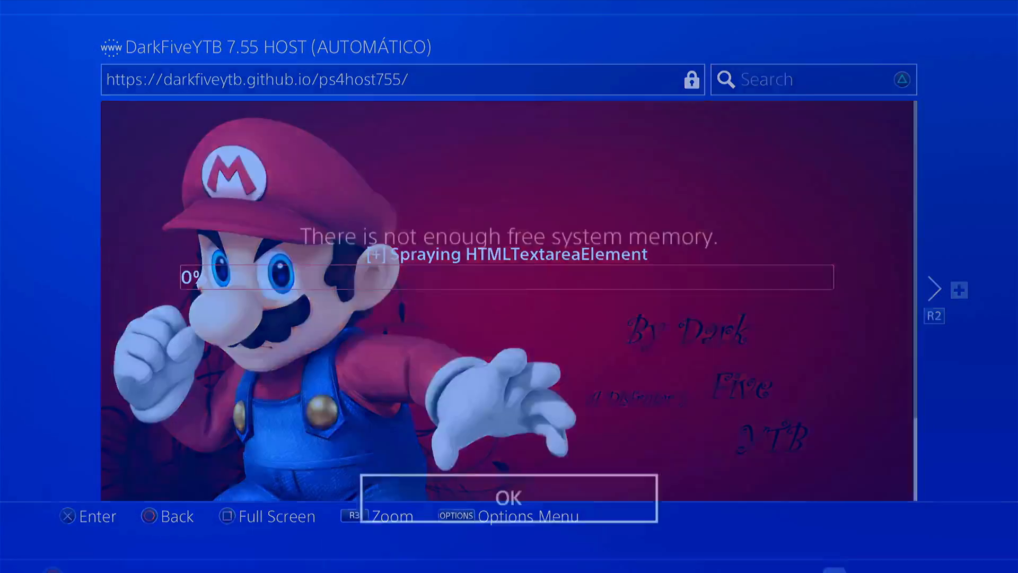
Acknowledge each not-enough-free-system-memory error with OK
click(509, 497)
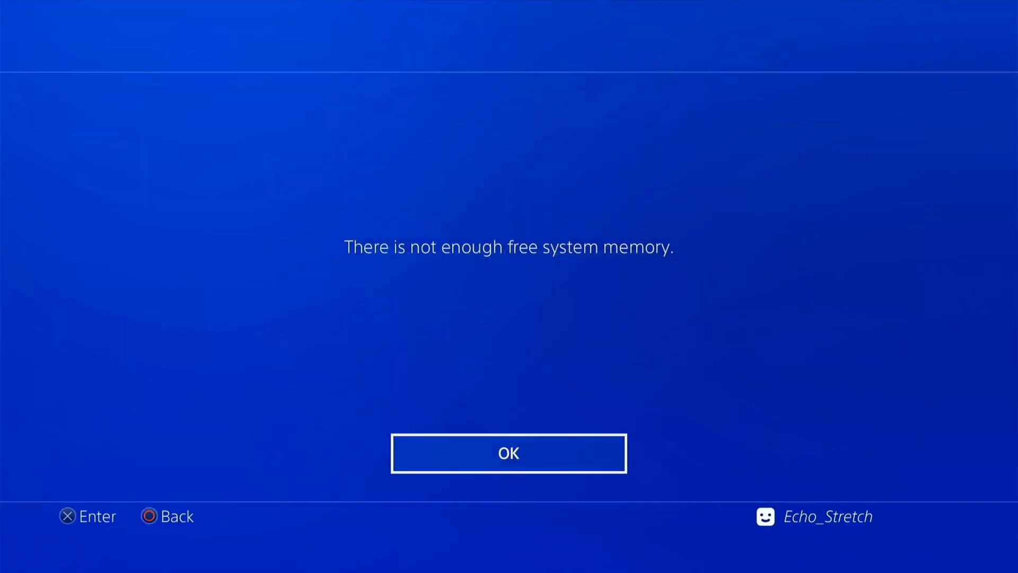
click(509, 452)
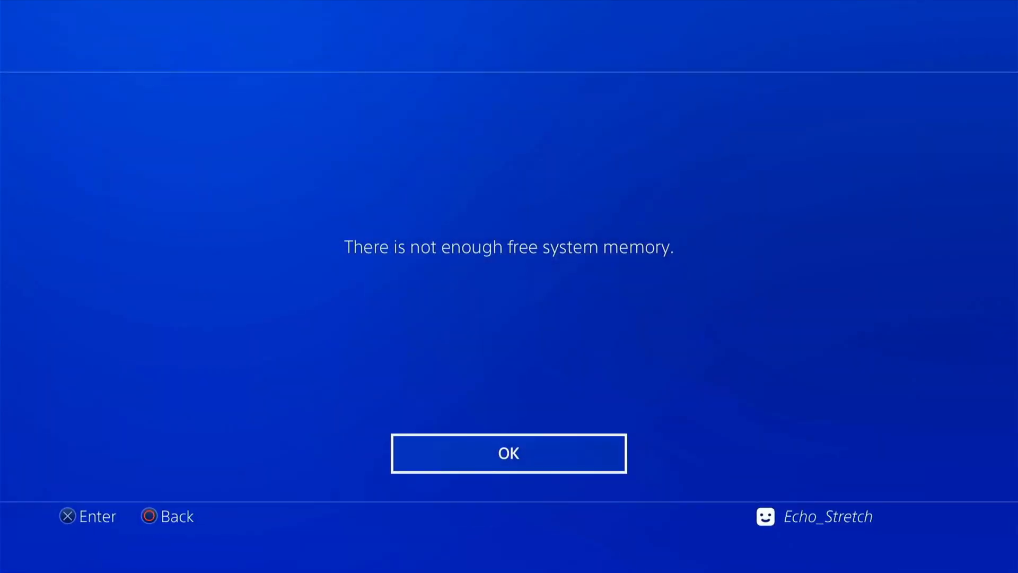
click(509, 453)
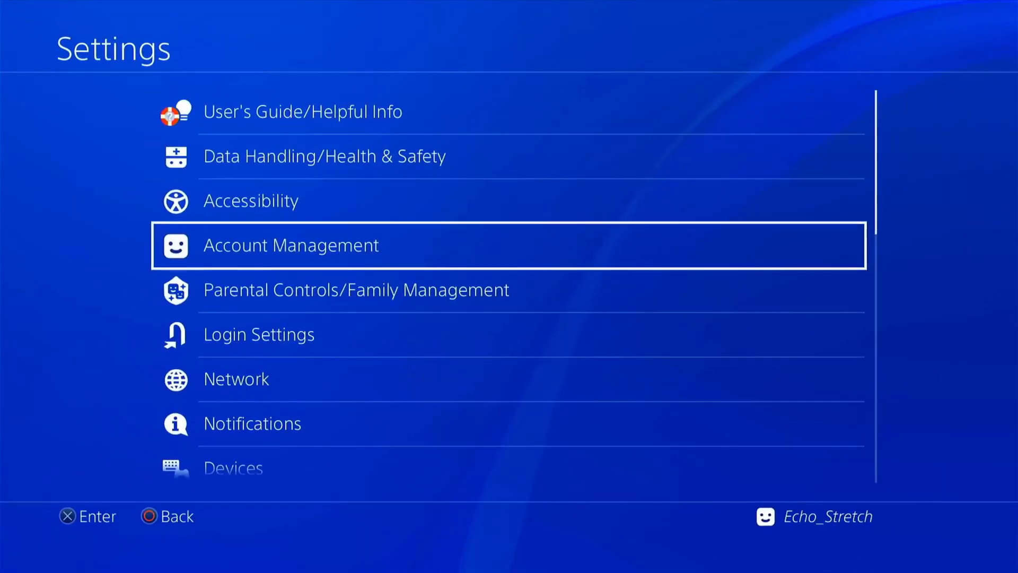
Scroll Settings down to ★Debug Settings to reach the Package Installer
scroll(down, 3)
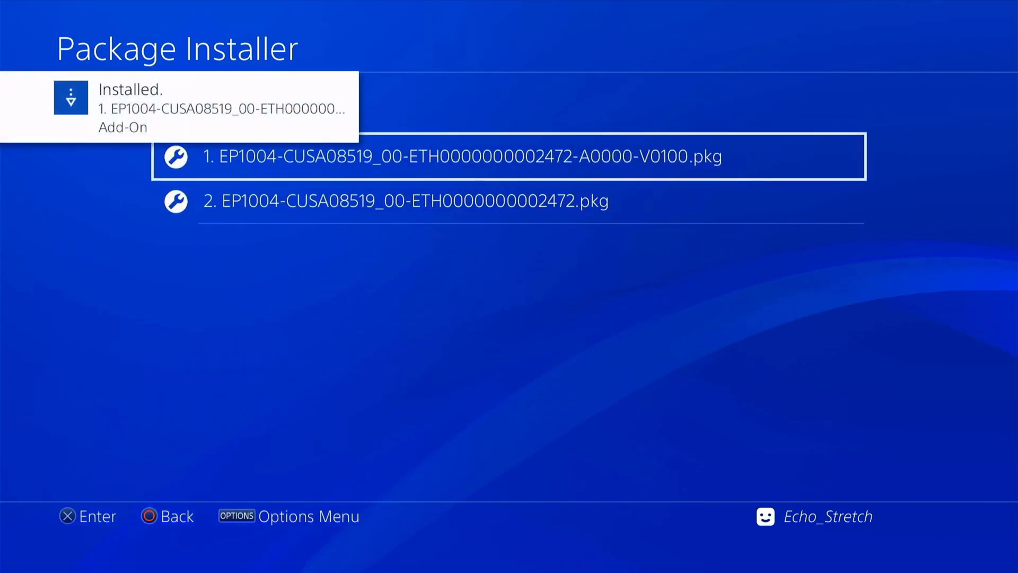
Install the second Red Dead Redemption 2 theme PKG, confirming Yes, and leave the installer
key(down)
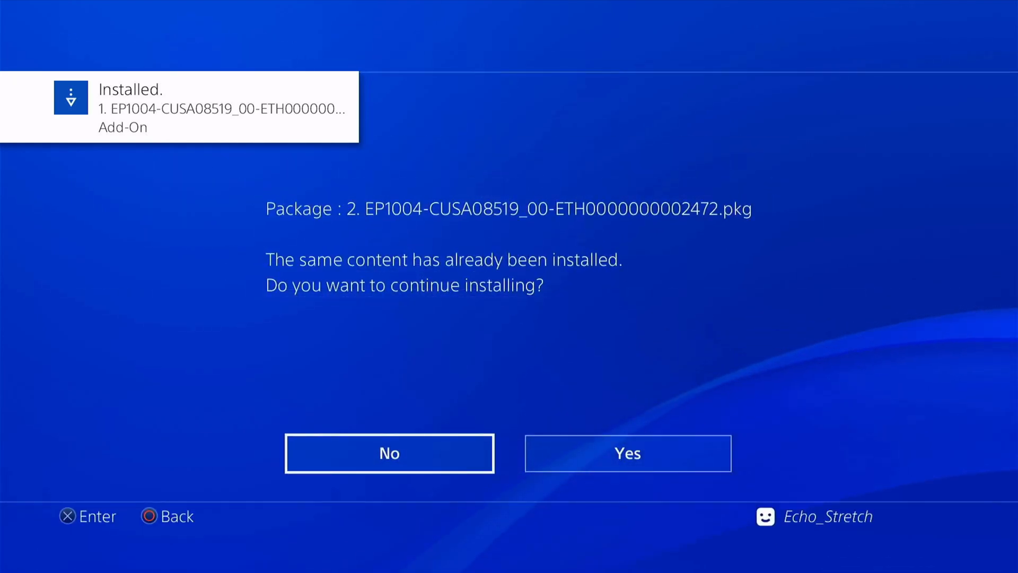
click(626, 452)
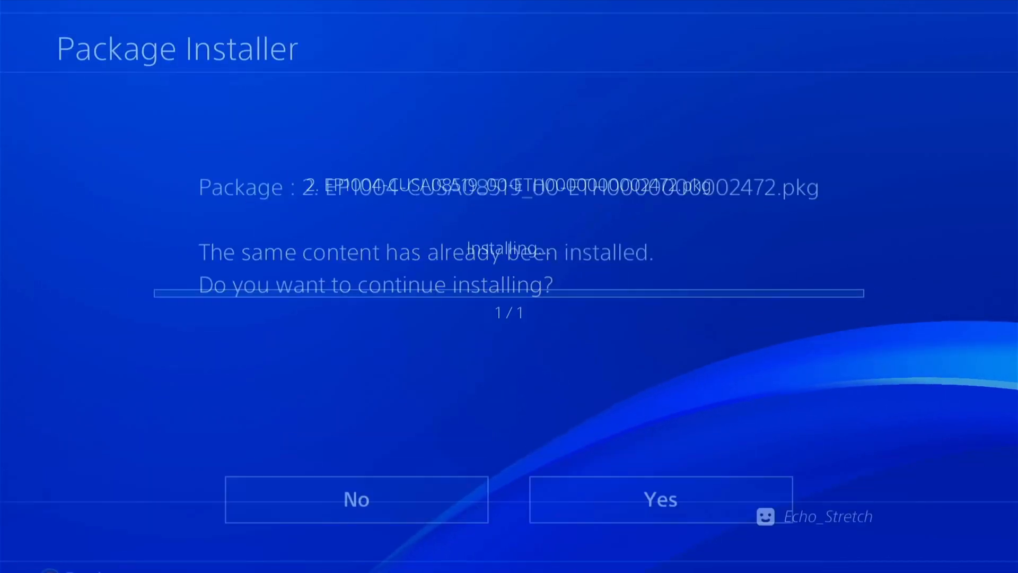
click(658, 499)
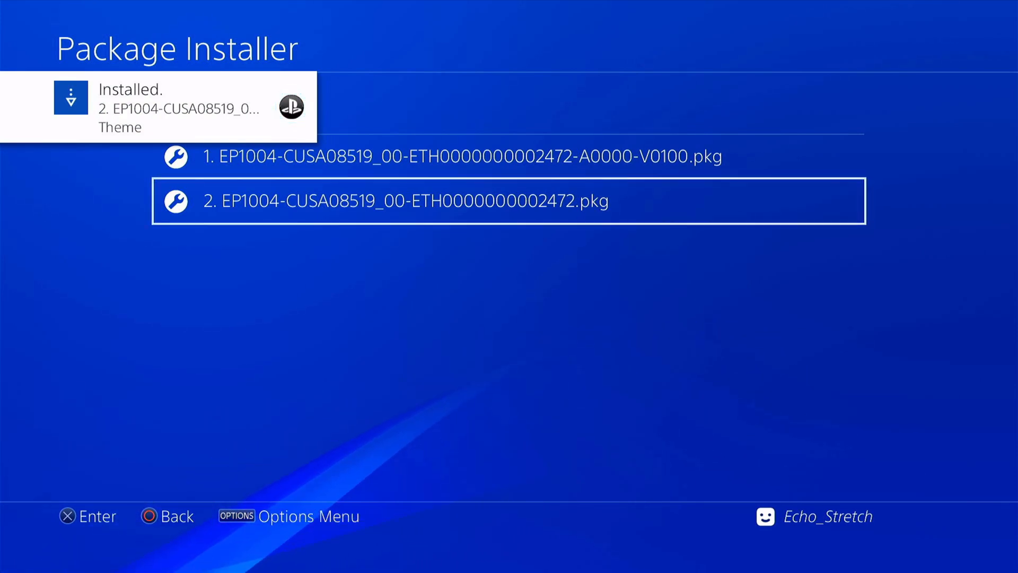
key(Back)
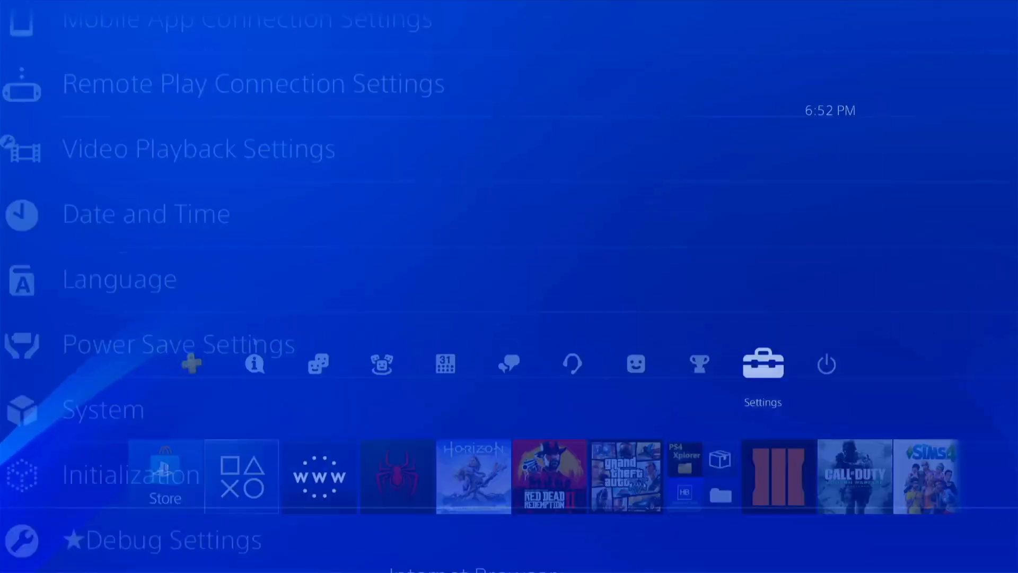
In Settings > Themes, select Red Dead Redemption 2 Theme and apply it
click(762, 364)
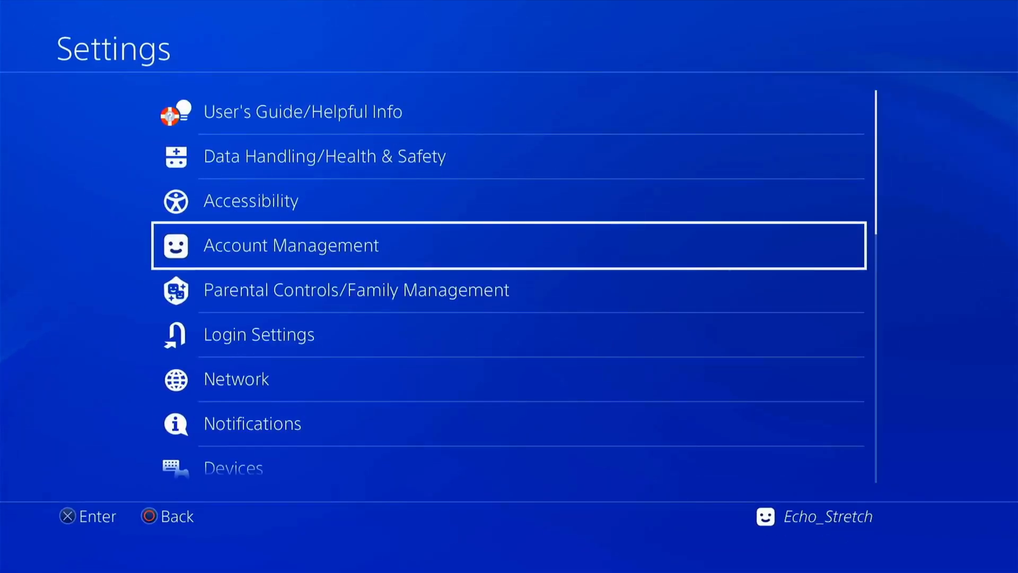
key(down)
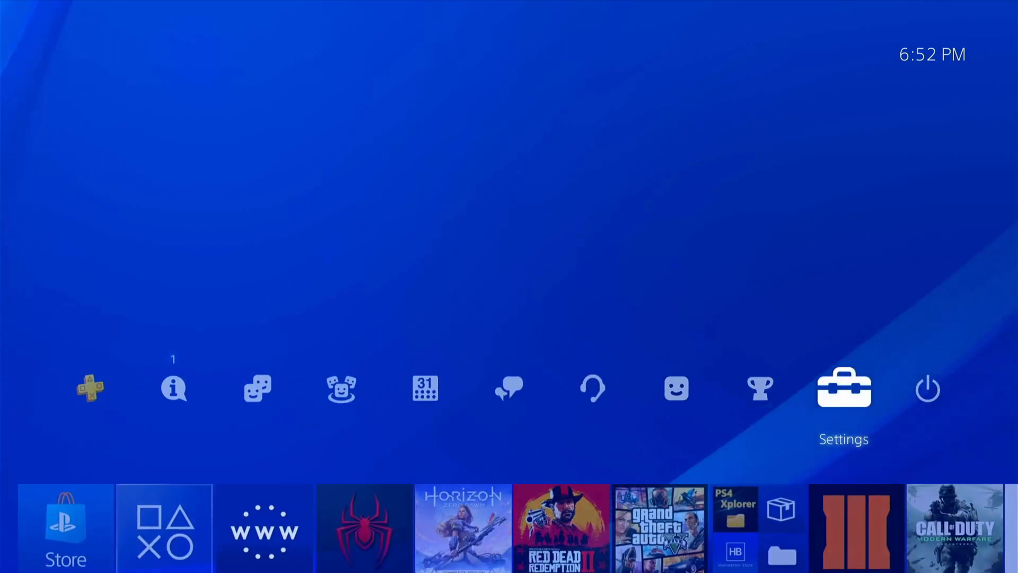
click(844, 388)
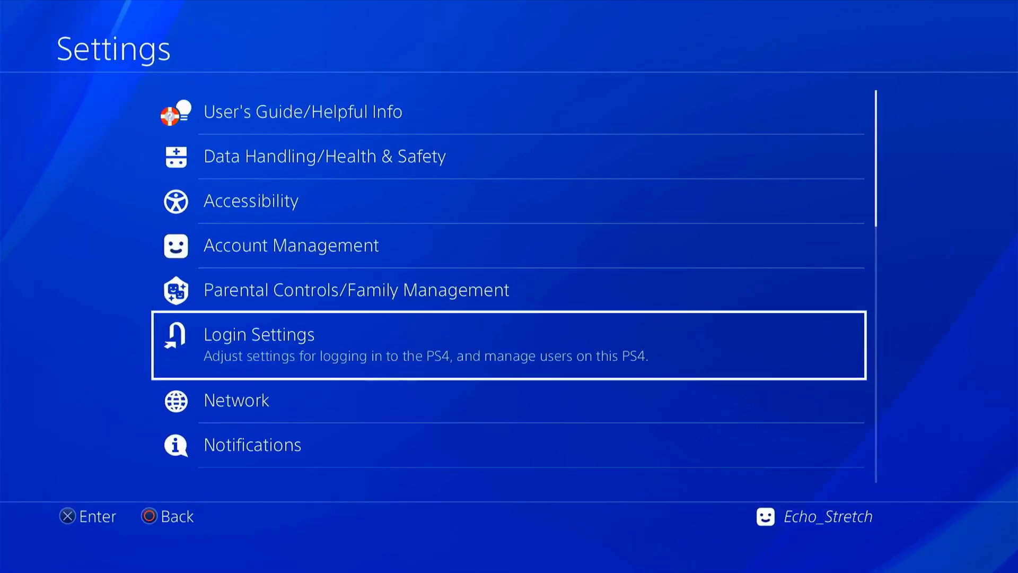
scroll(down, 3)
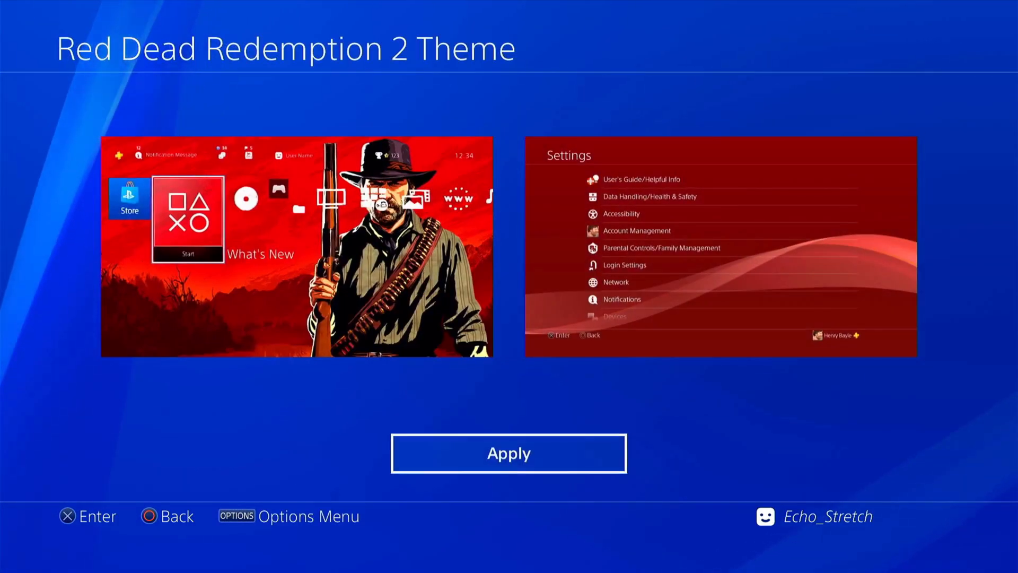
click(509, 452)
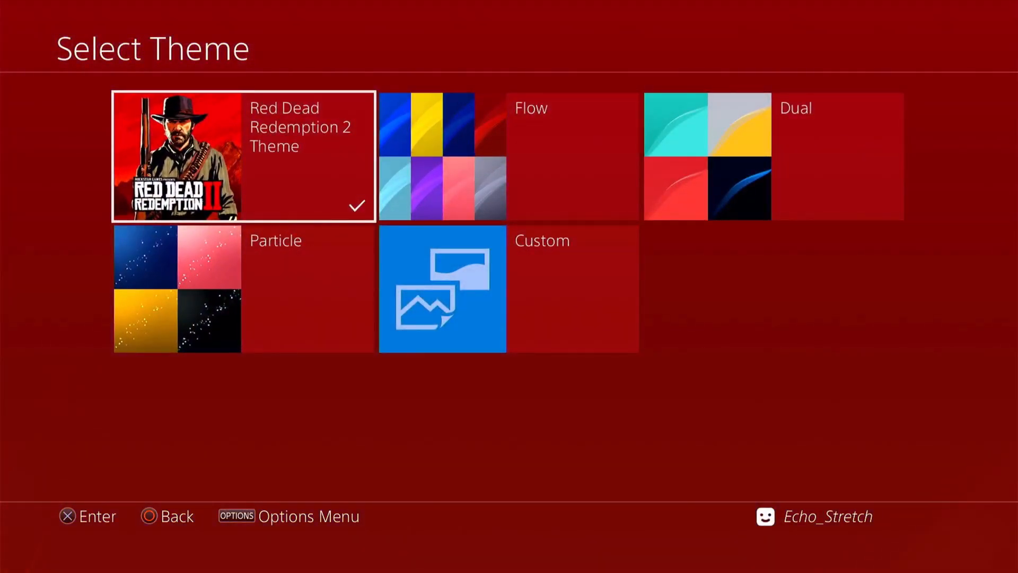
Return home to the red Red Dead Redemption 2 theme and bring up Power Options
click(149, 516)
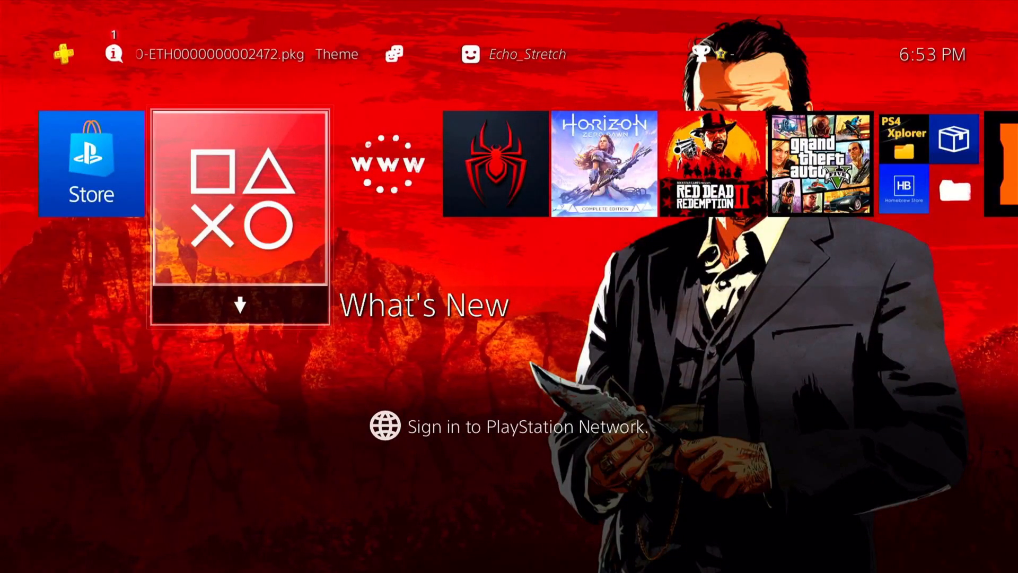
scroll(right, 3)
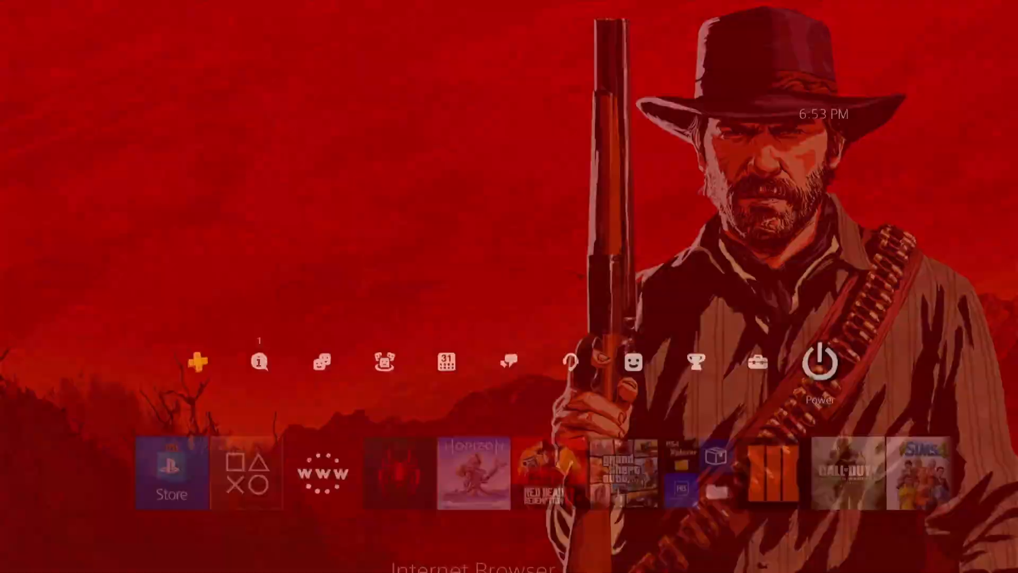
click(819, 361)
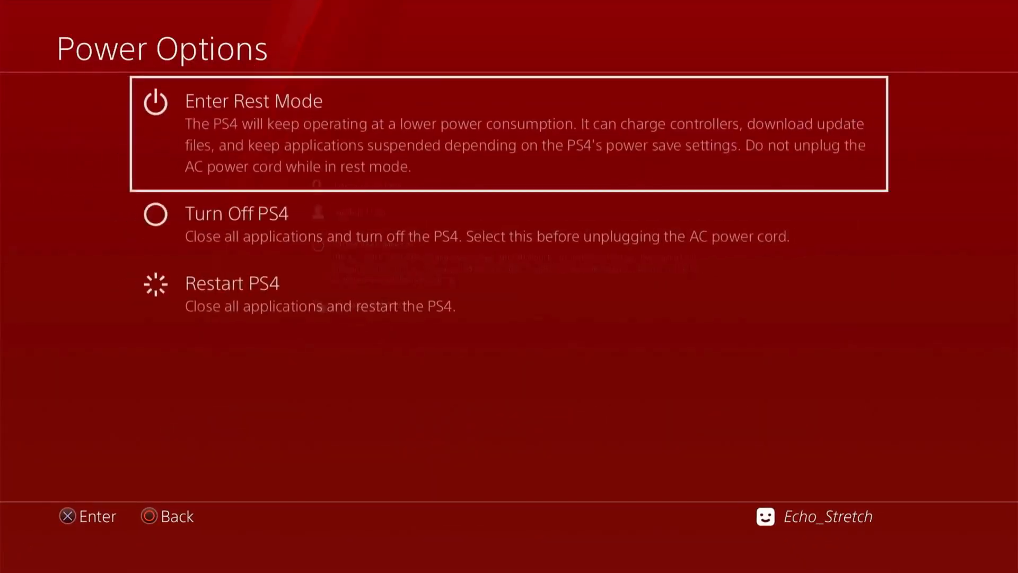